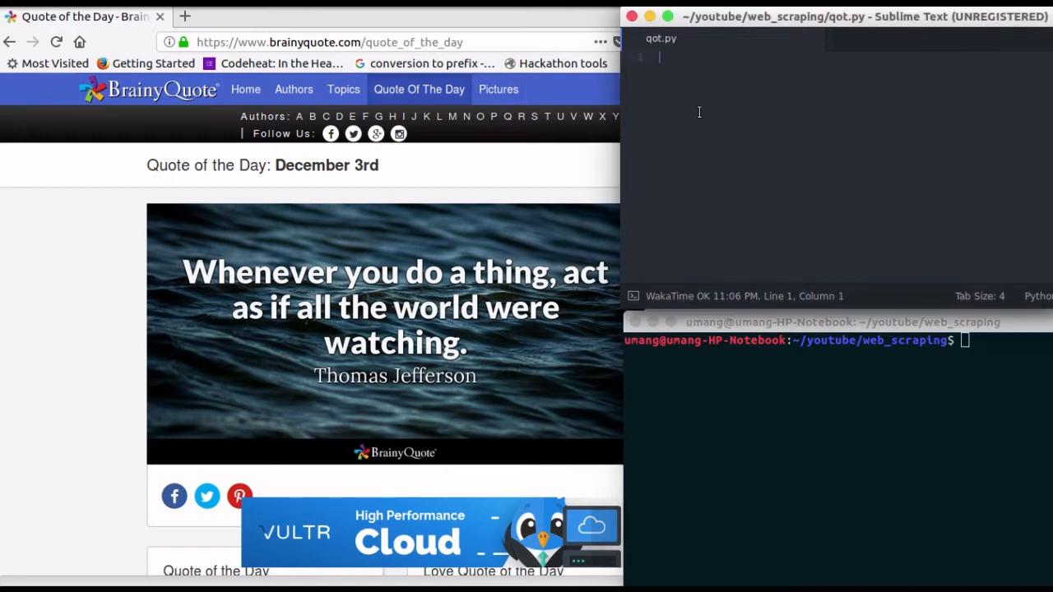
Write 'from bs4 import BeautifulSoup' and 'import requests', then begin the res assignment
text(from)
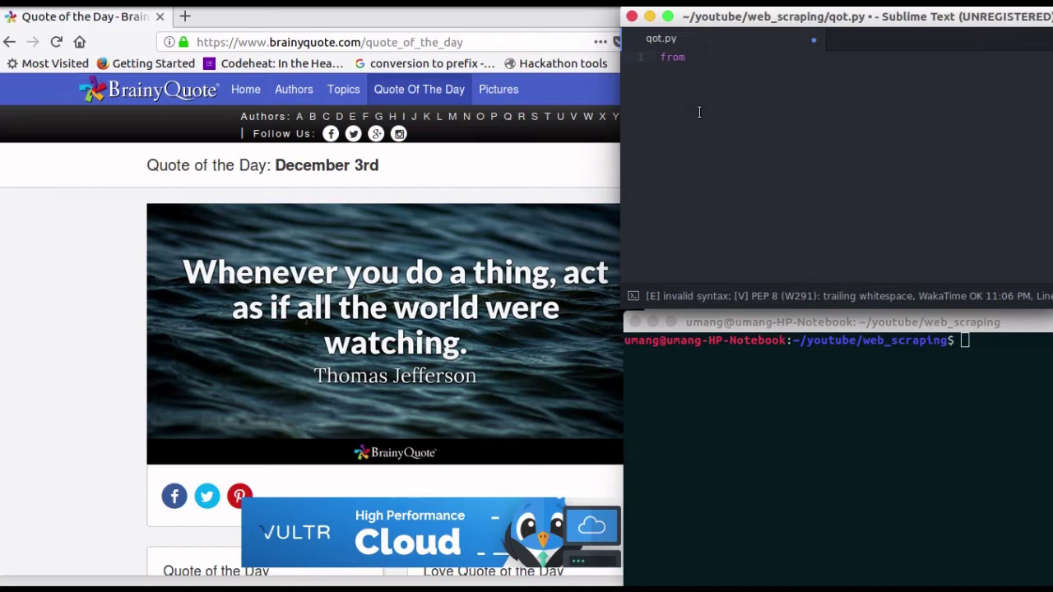
text(bs4 import)
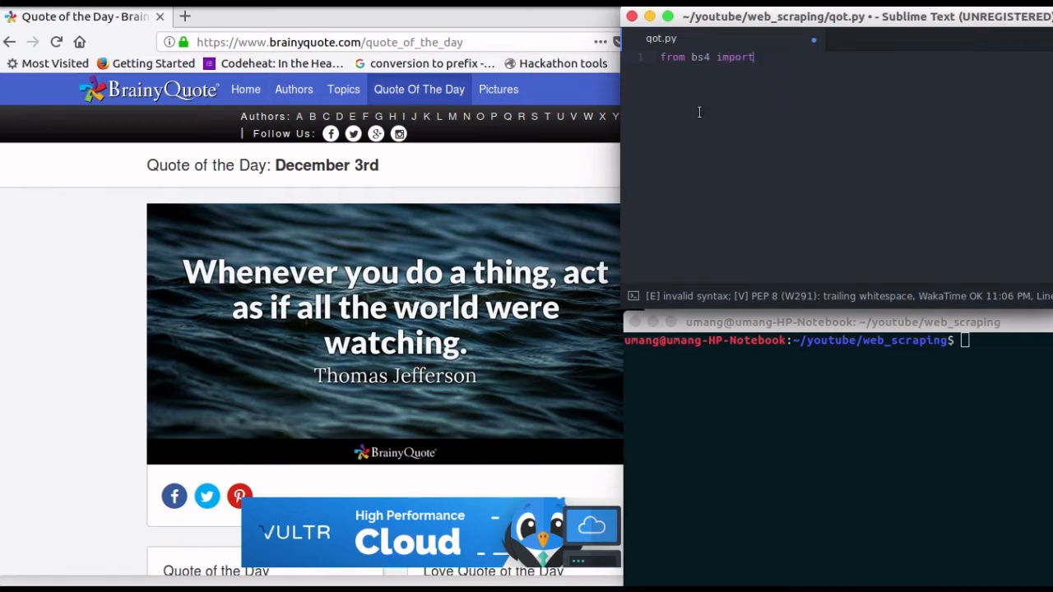
text(BeautifulSoup)
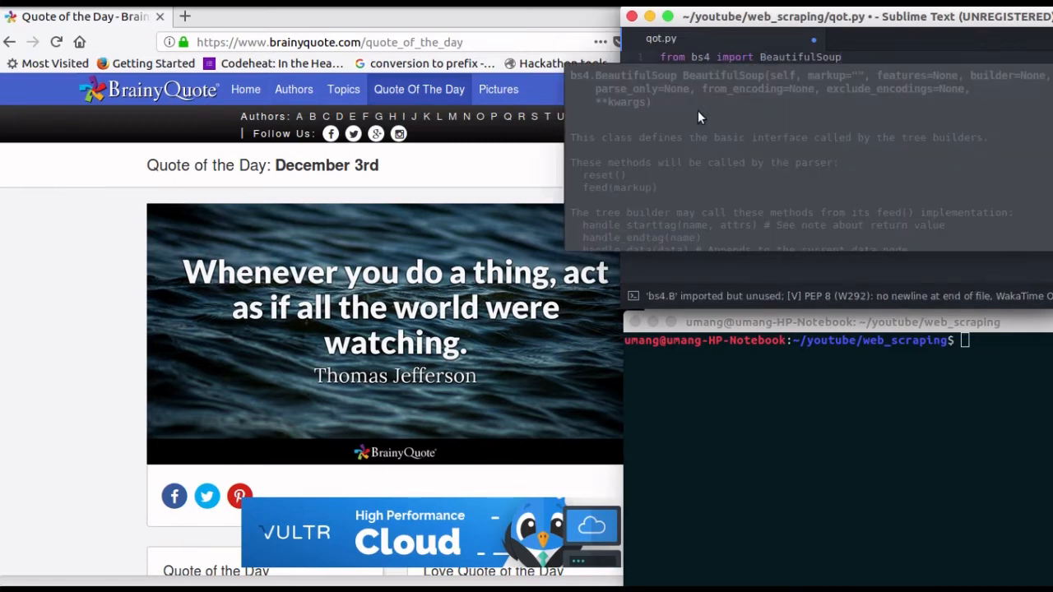
text(import)
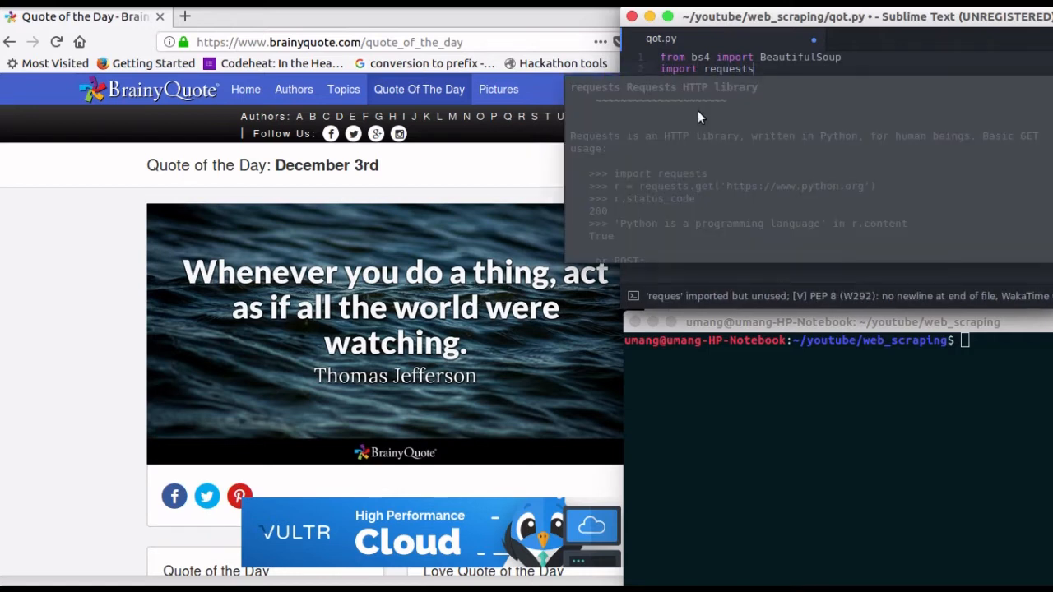
text(res = r)
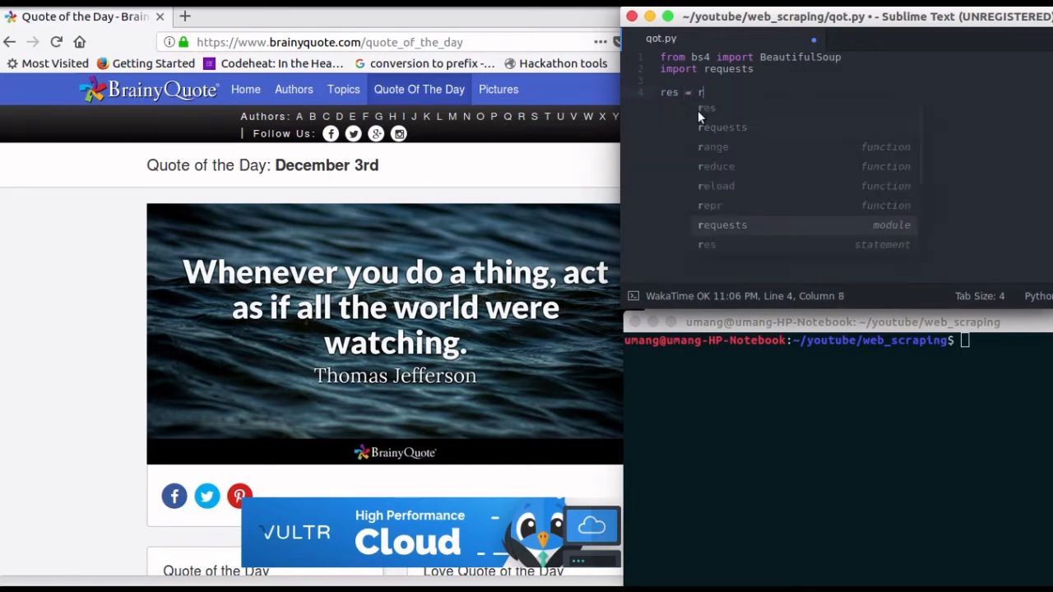
text(equests.get(')
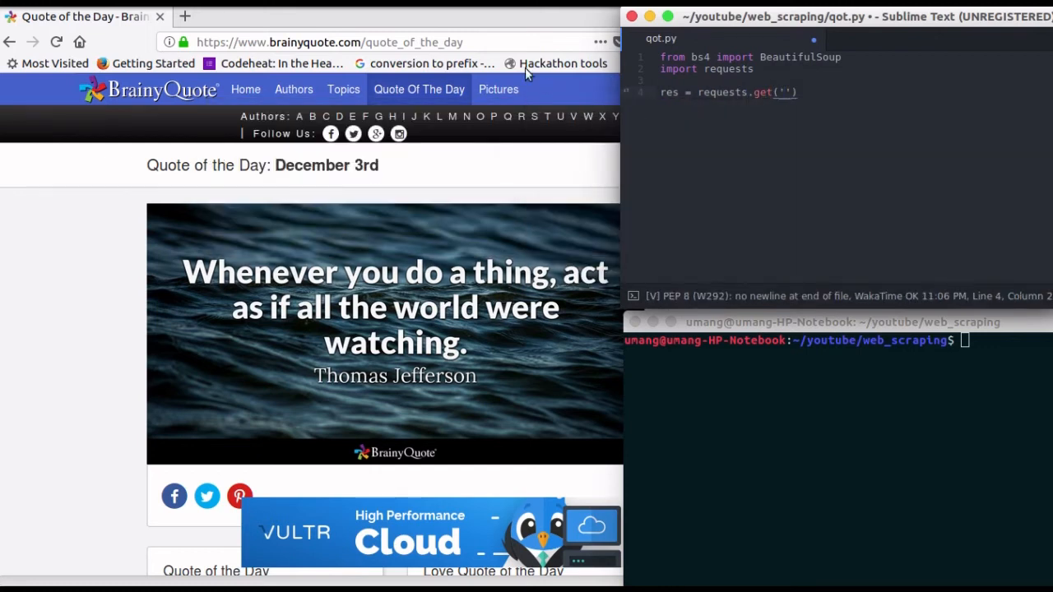
click(329, 43)
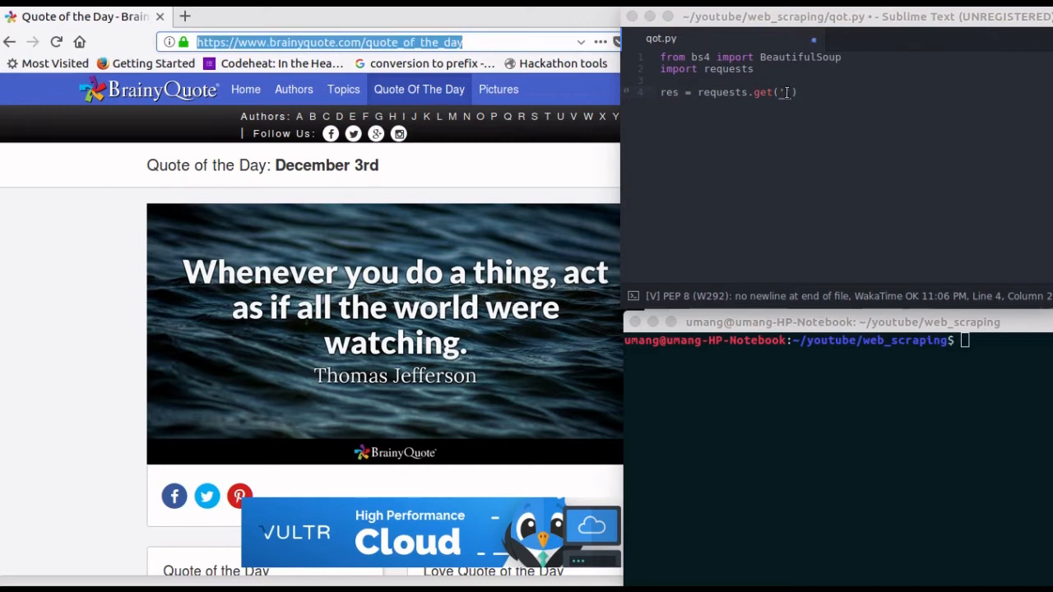
text(https://www.brainyquote.com/quote_of_the_day)
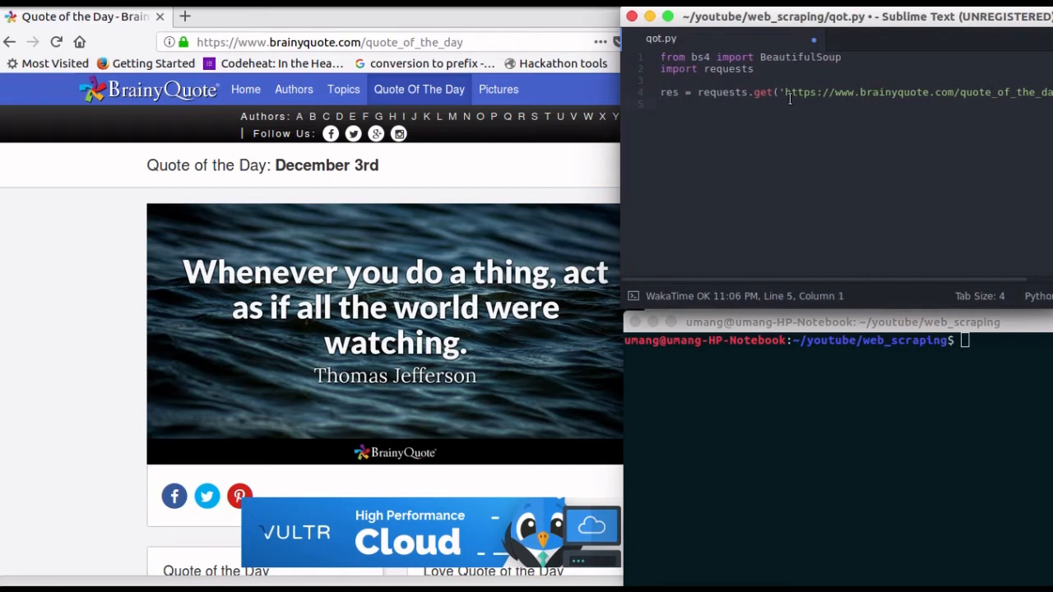
Write soup = BeautifulSoup(res.text, 'lxml') on a new line
text(sd)
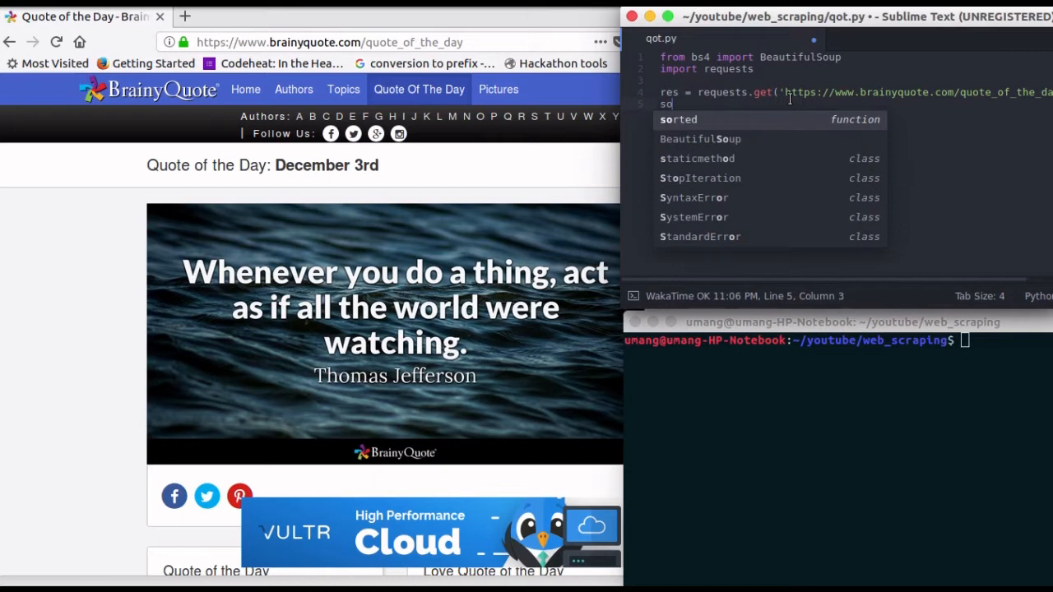
text(oup =)
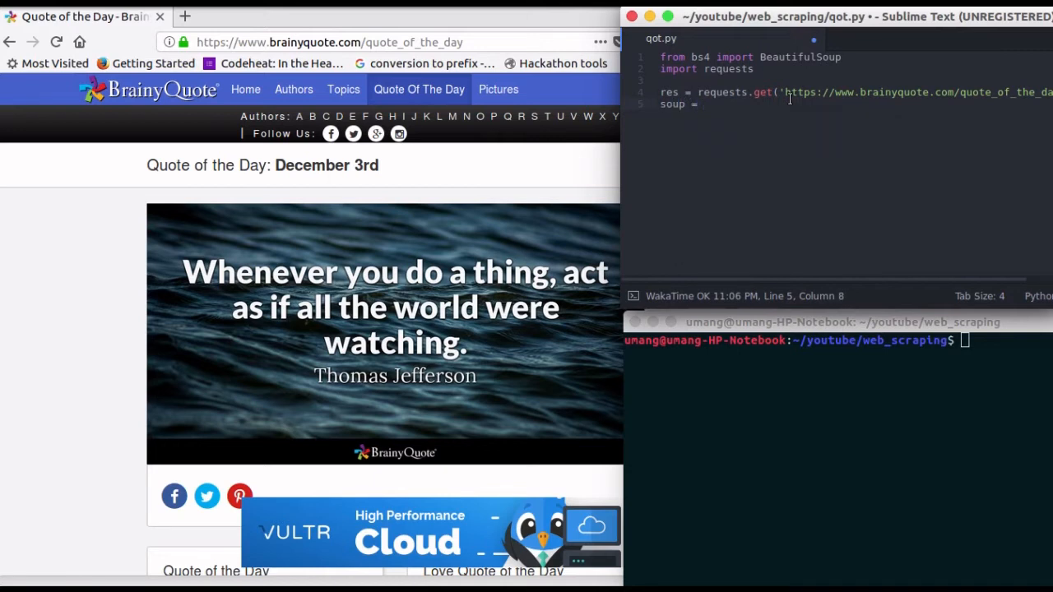
text(BeautifulSoup()
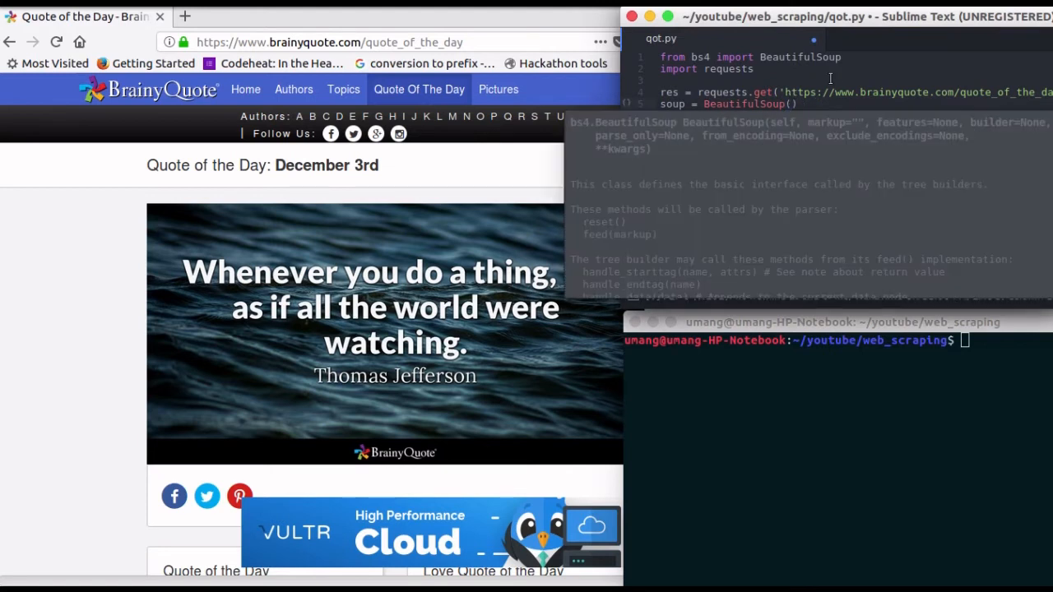
text(res.text, ')
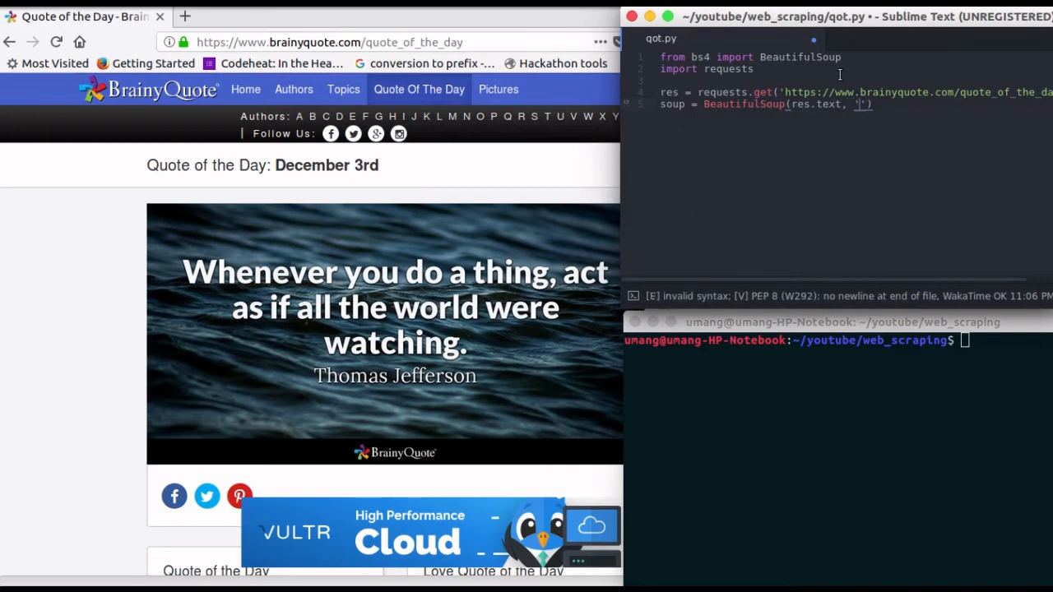
text(lxml)
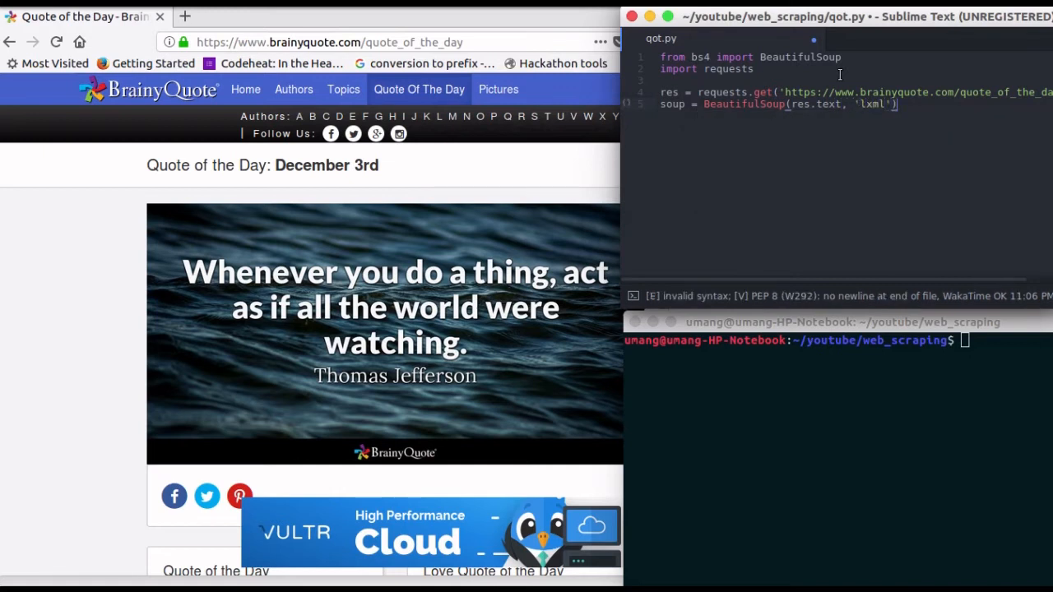
text(BeautifulSoup)
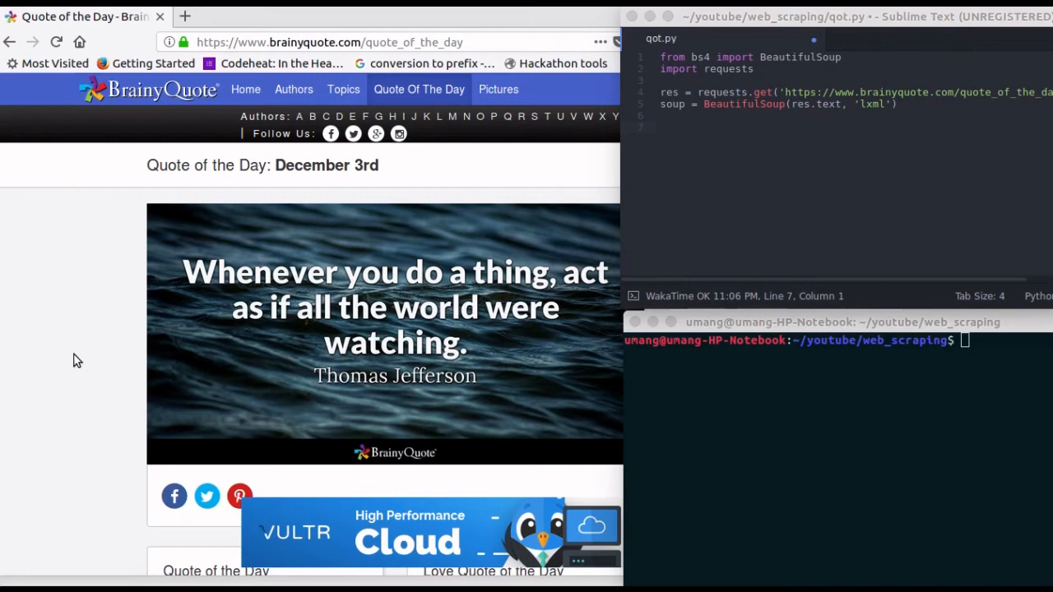
mouse_move(346, 349)
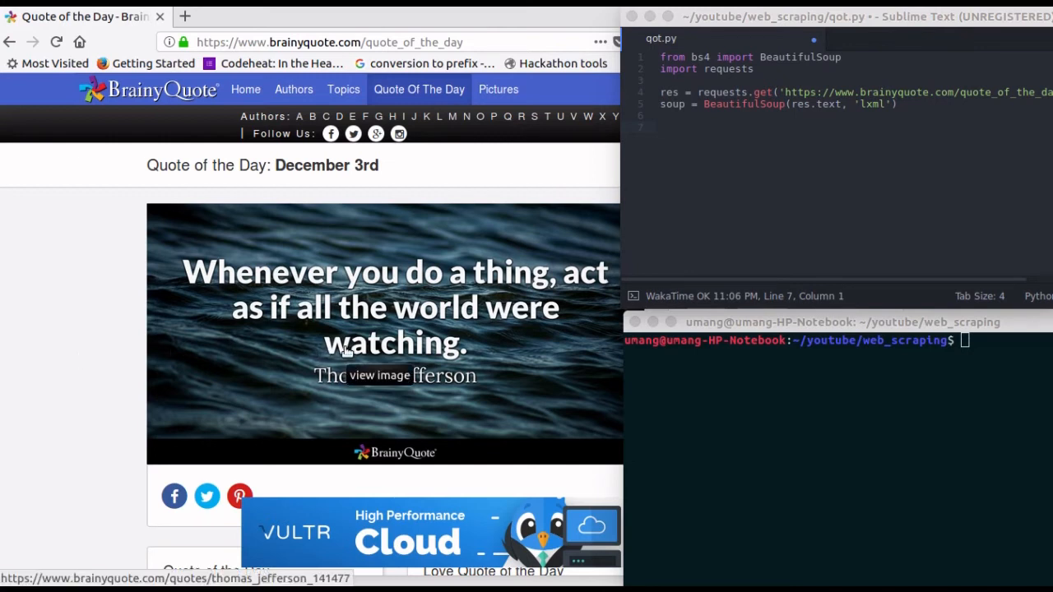
Inspect the quote image's img element to read its class and alt attributes
right_click(346, 346)
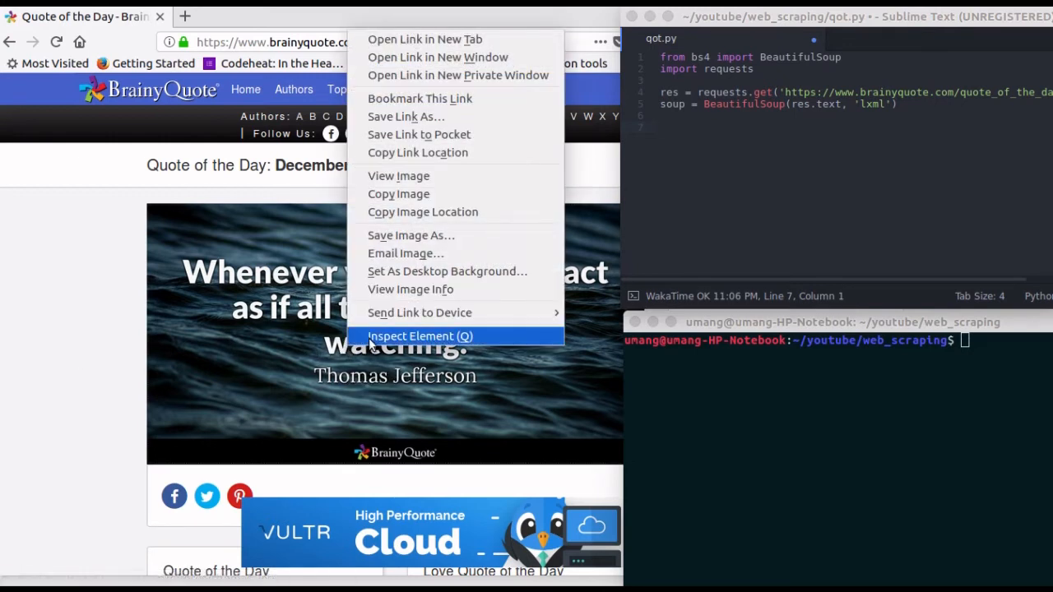
click(418, 336)
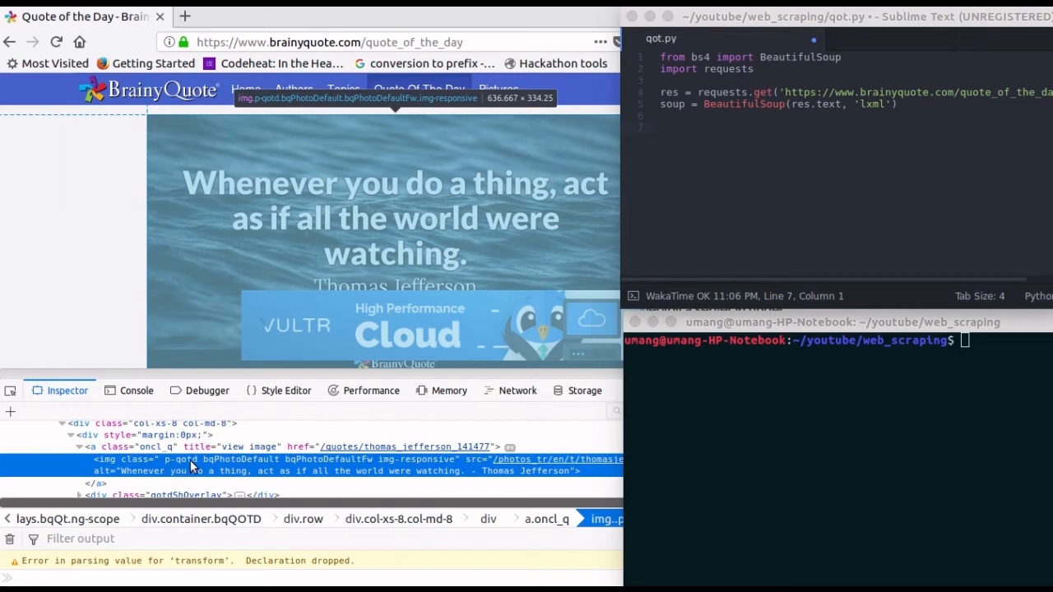
mouse_move(457, 468)
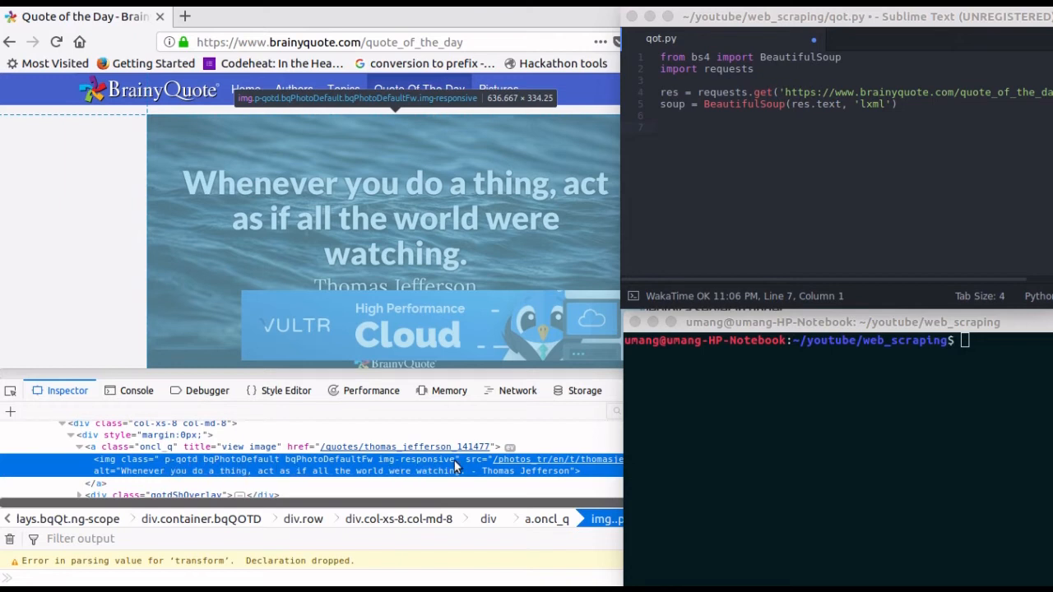
mouse_move(99, 481)
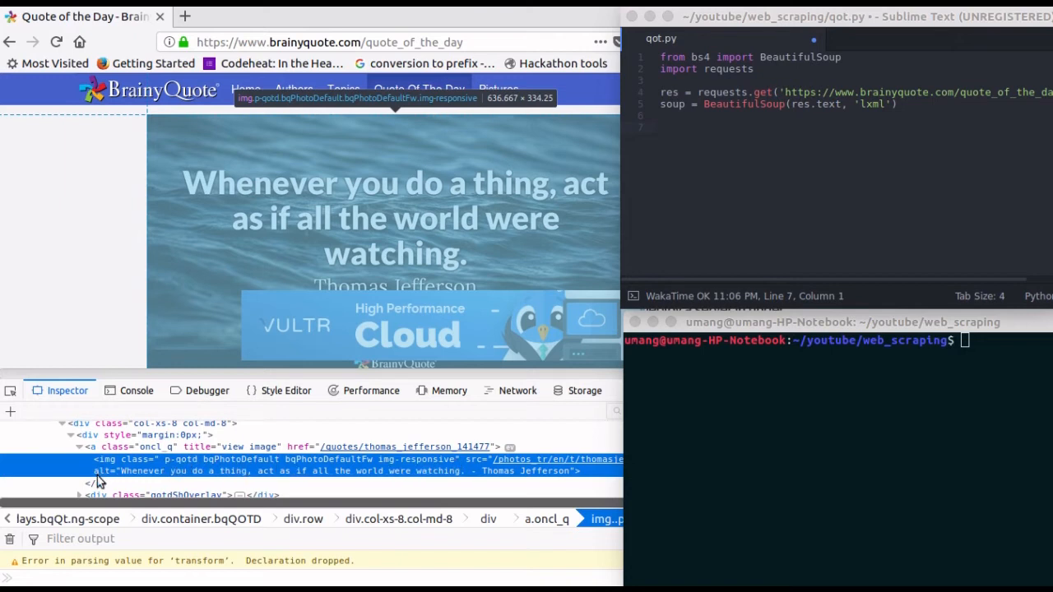
mouse_move(403, 486)
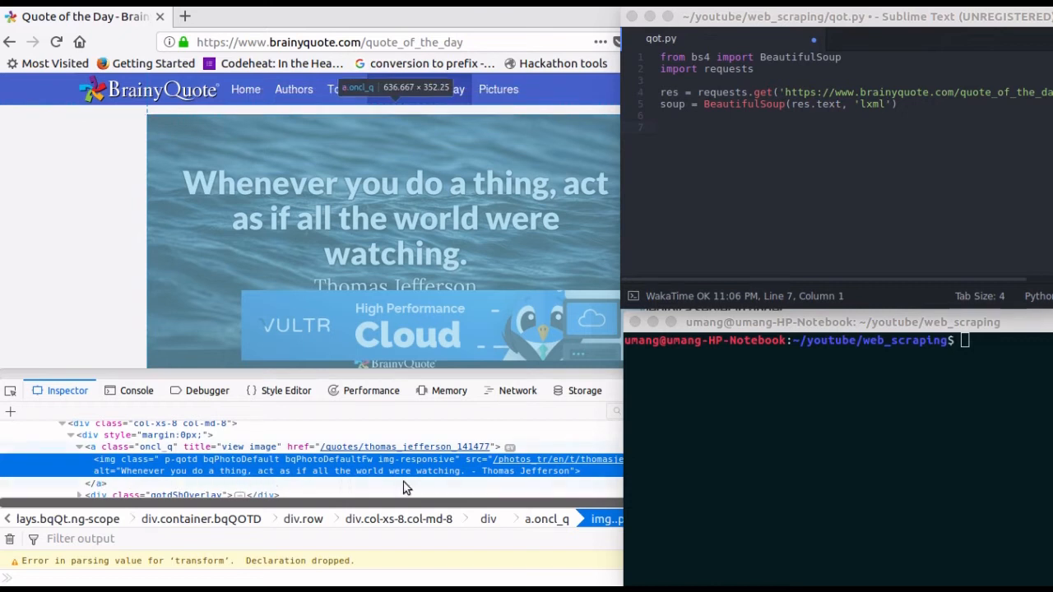
mouse_move(304, 467)
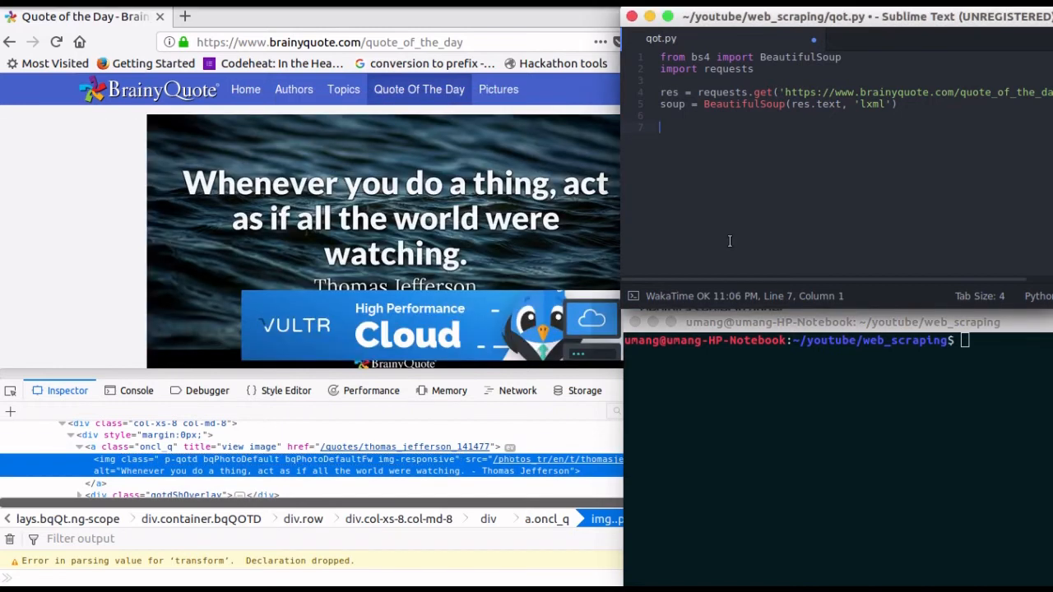
Write image_quote = soup.find('img', {'class': 'p-qotd bqPhotoDefault…'}) and start print(image_quote['alt'])
text(image)
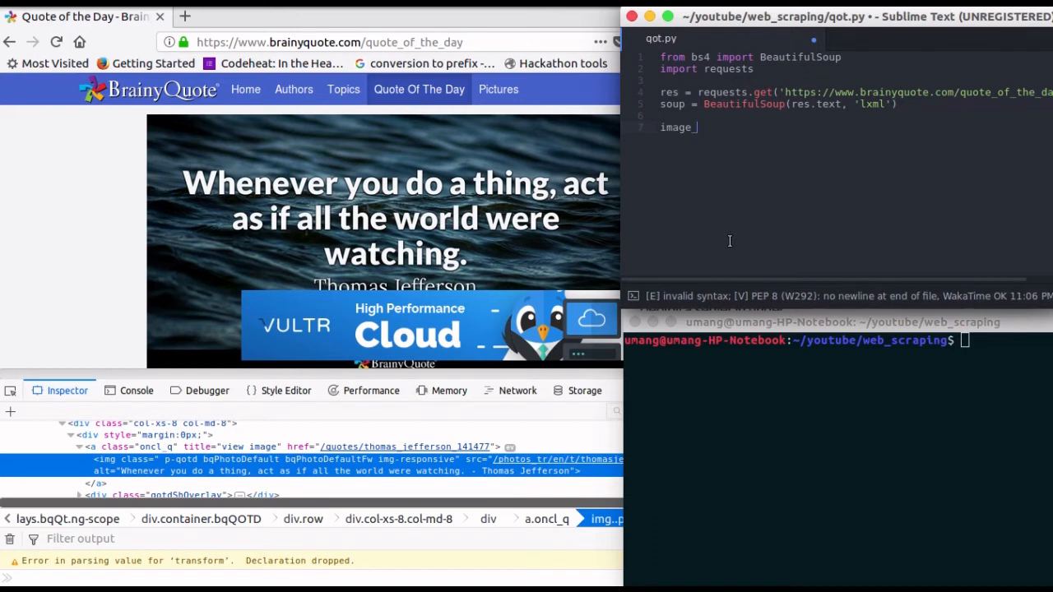
text(_quote =)
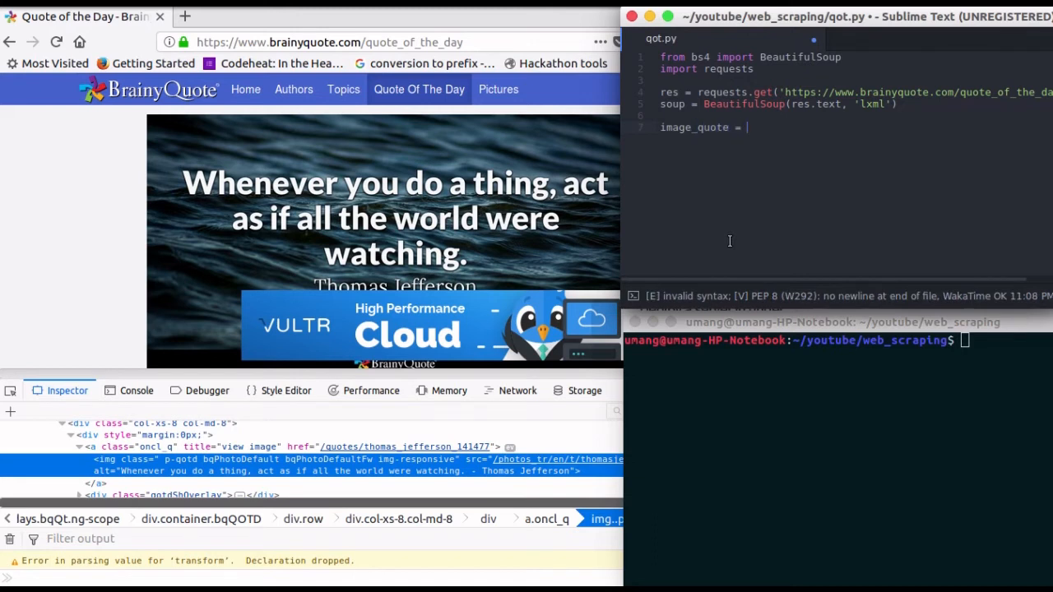
text(soup.find()
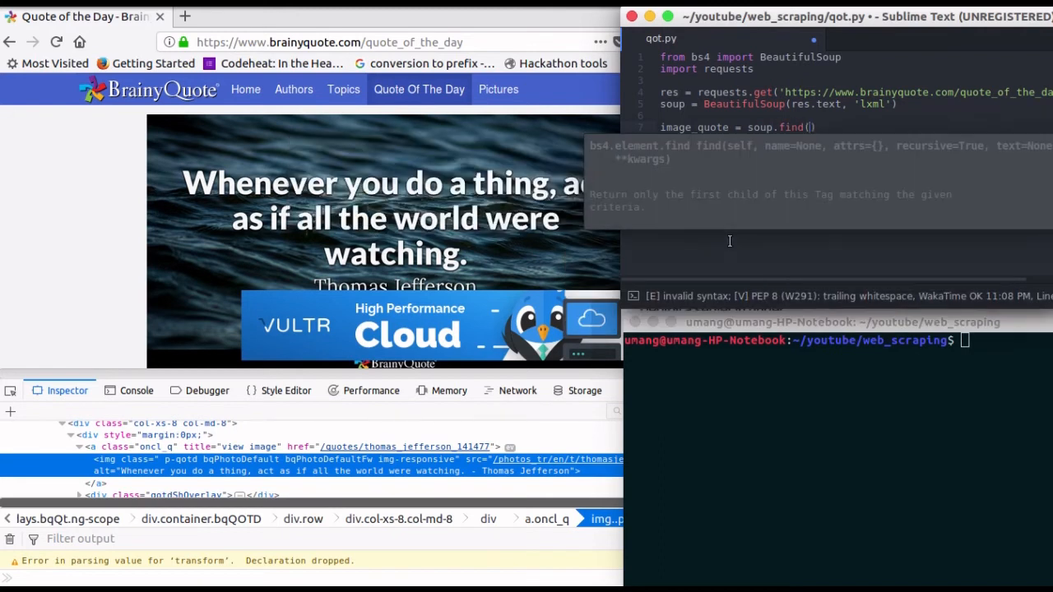
text('i')
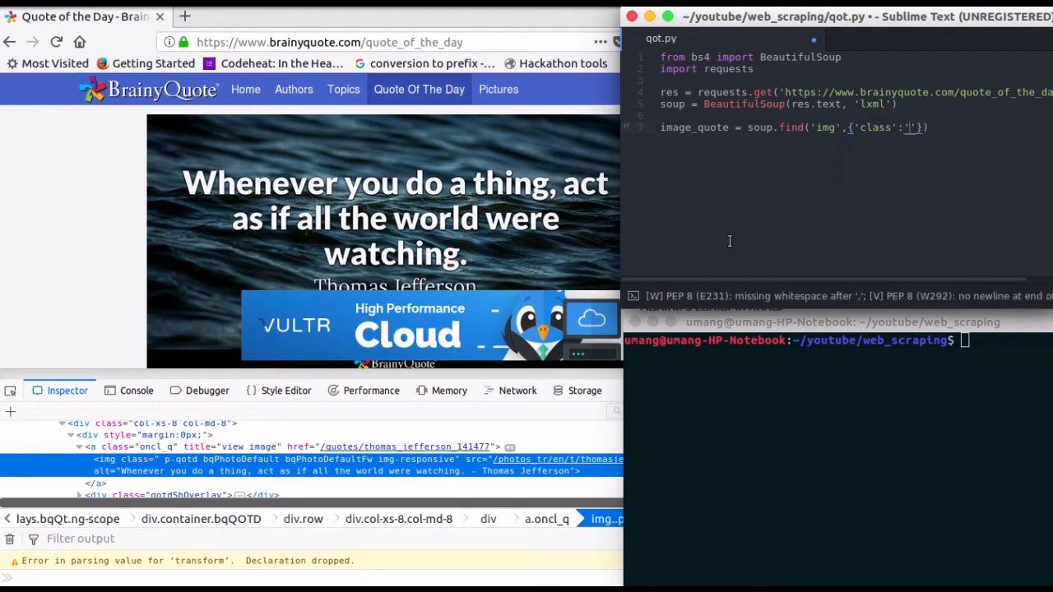
scroll(right, 3)
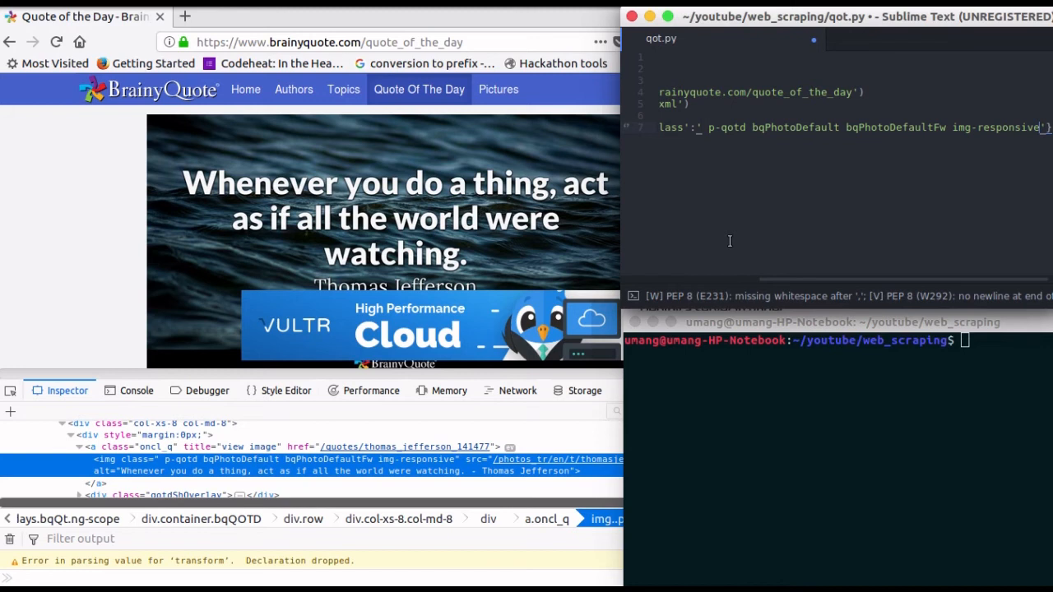
mouse_move(392, 459)
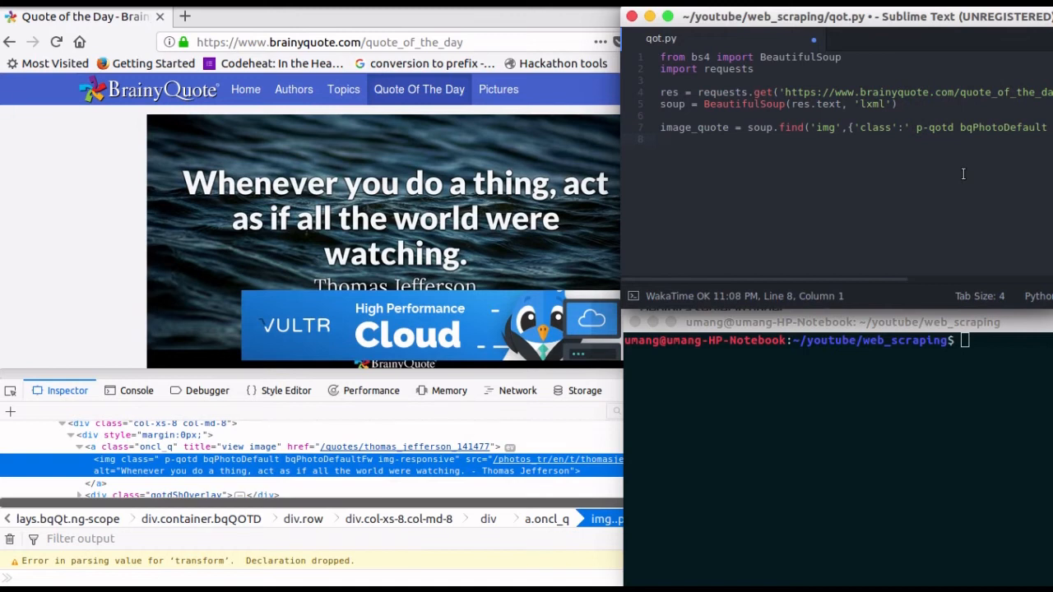
text(print(image_quote['alt)
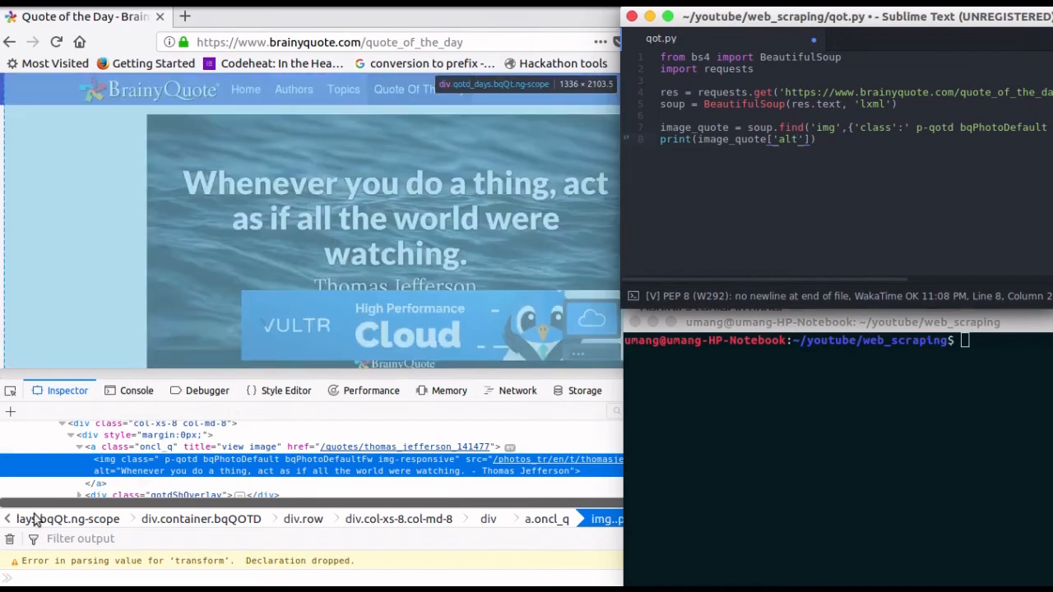
mouse_move(428, 471)
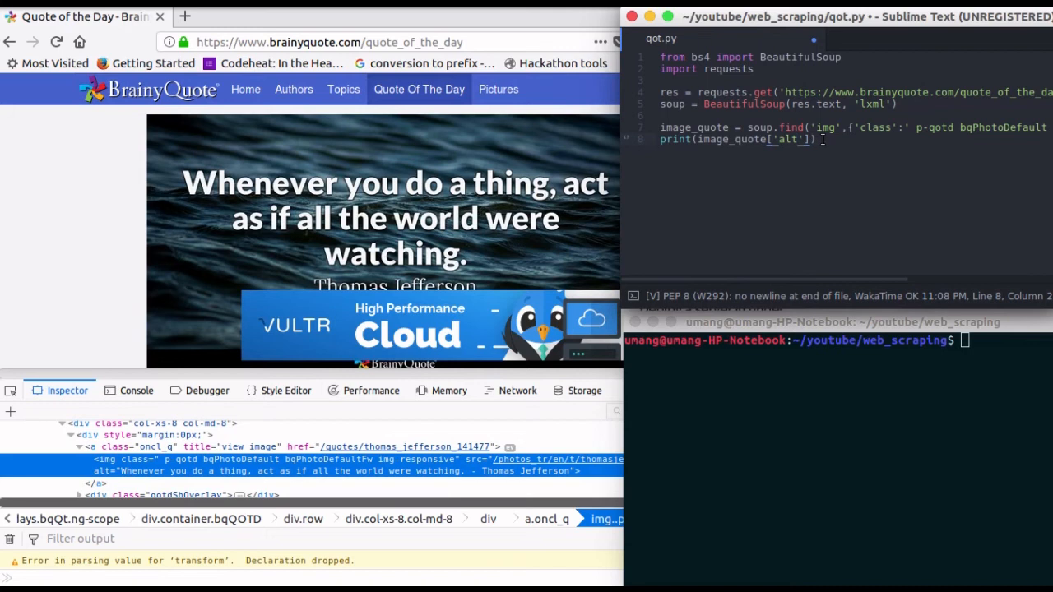
Auto-format the script and run python3 qot.py to print the Thomas Jefferson quote
key(ctrl+s)
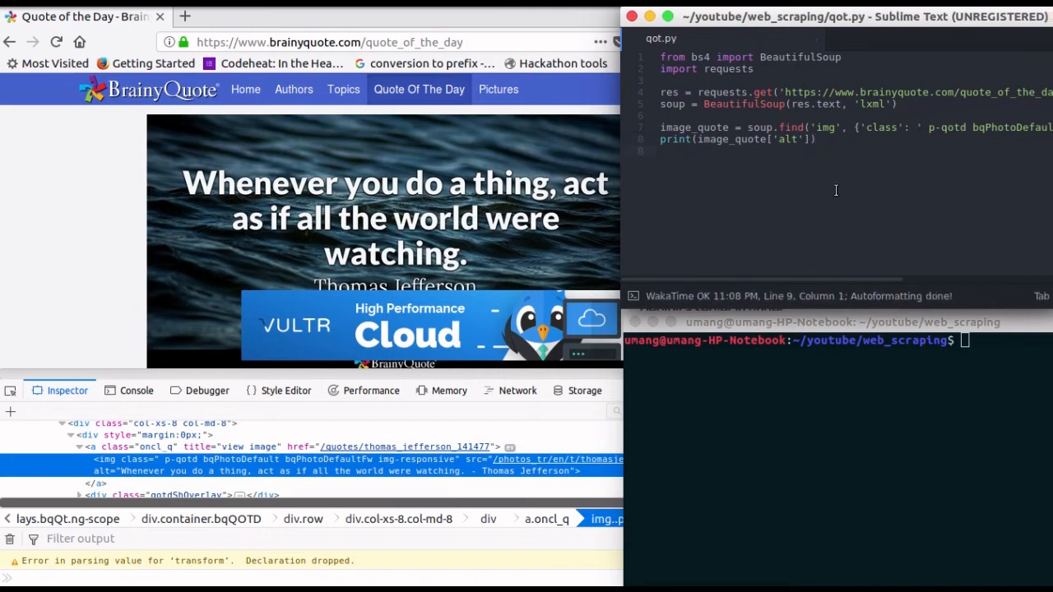
text(python3 qot.py)
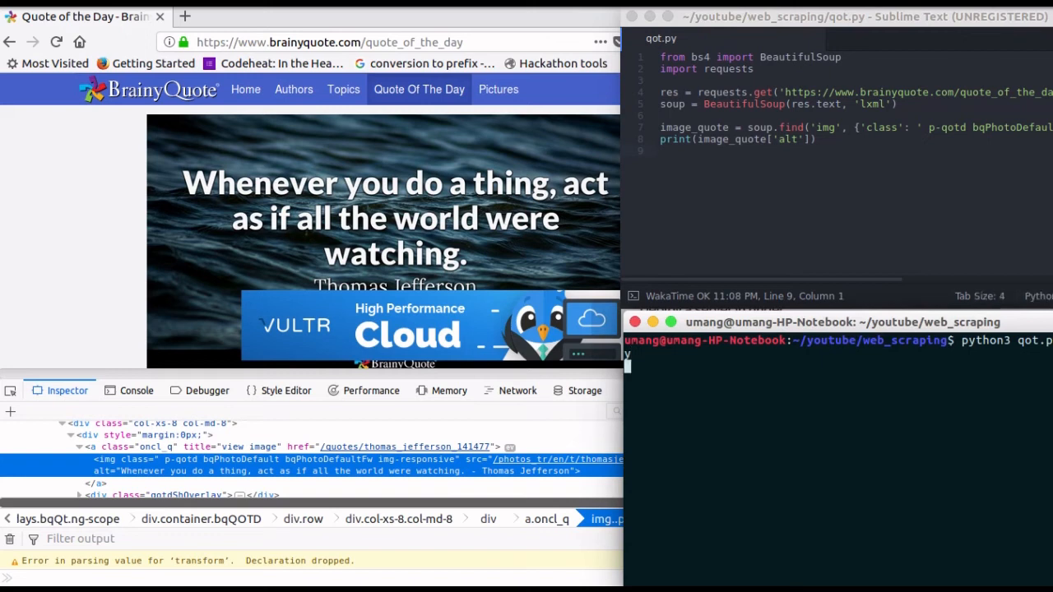
key(Return)
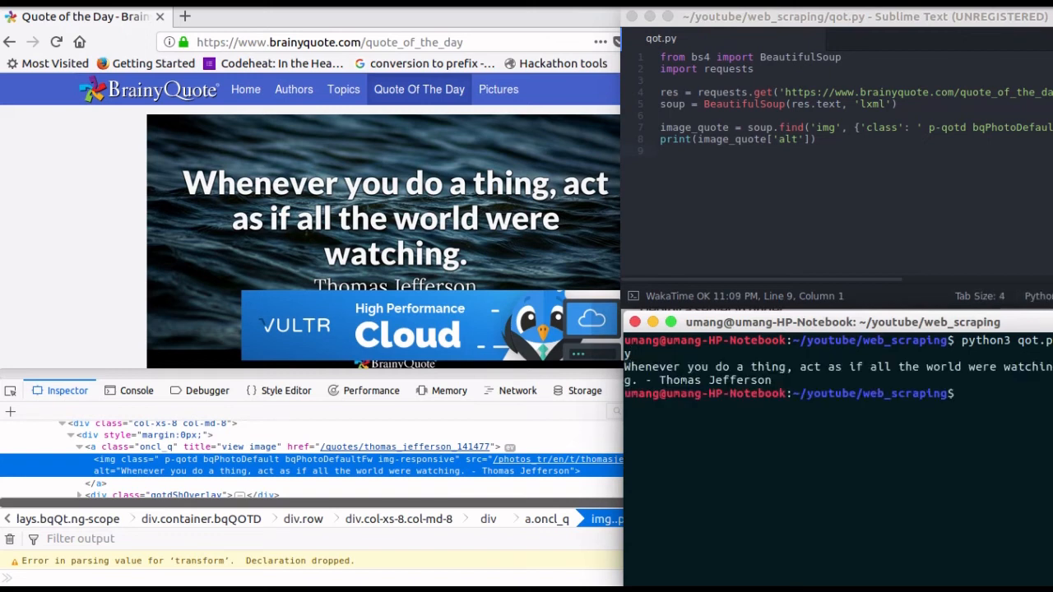
mouse_move(873, 394)
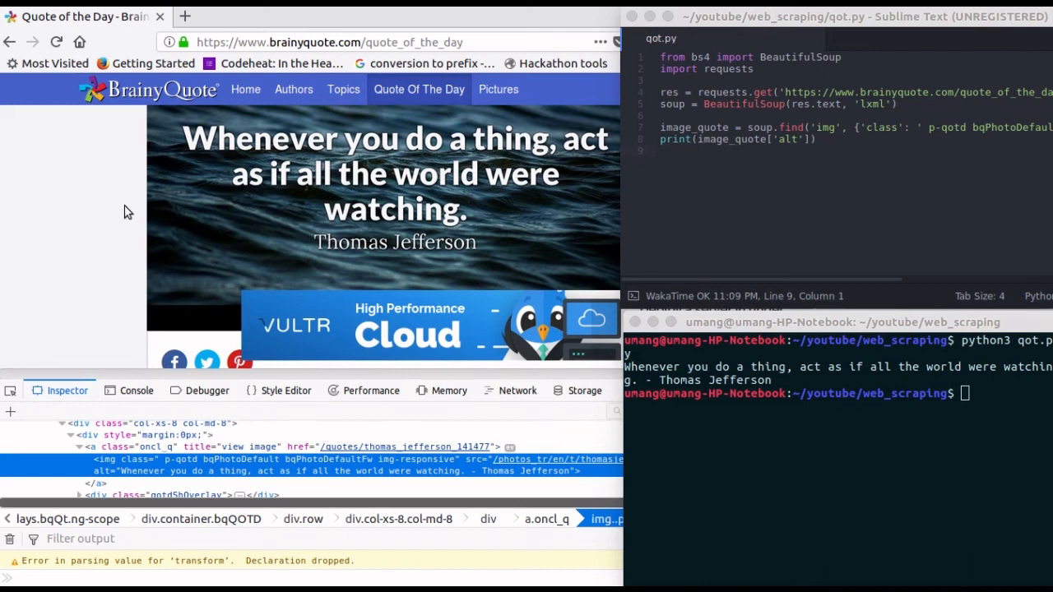
mouse_move(733, 14)
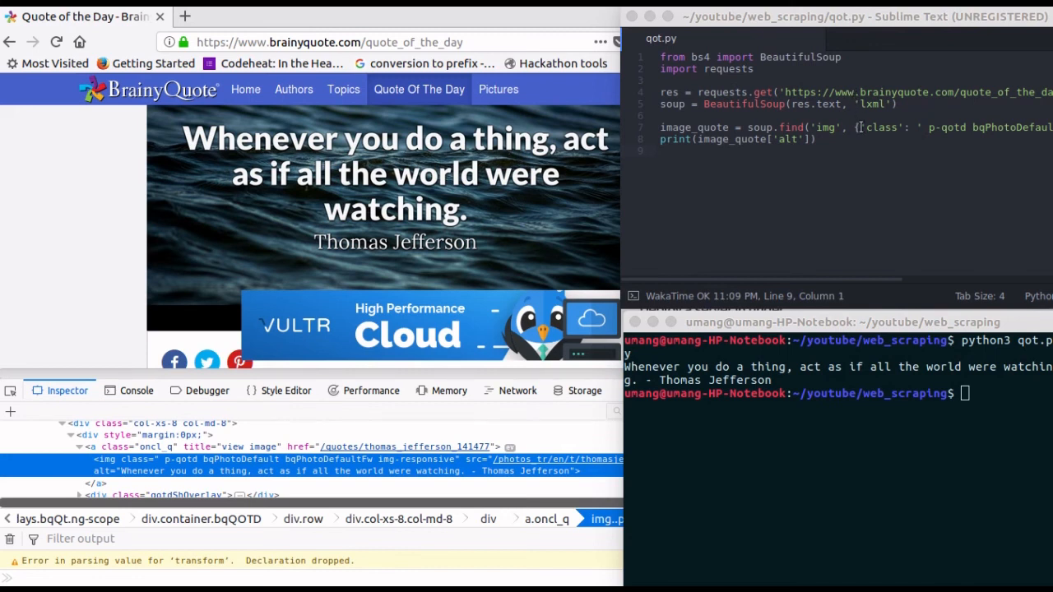
mouse_move(865, 148)
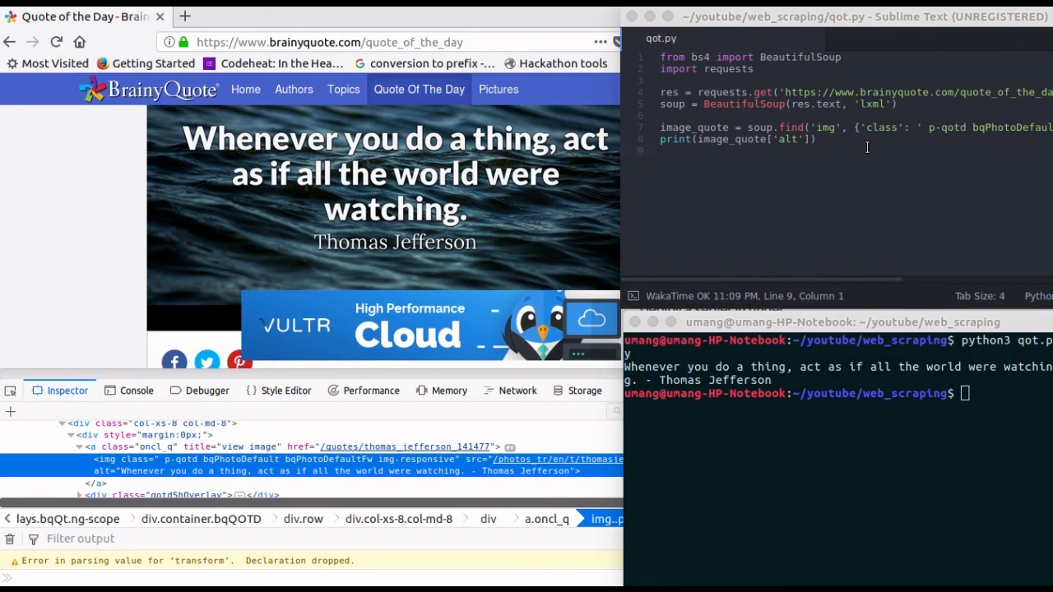